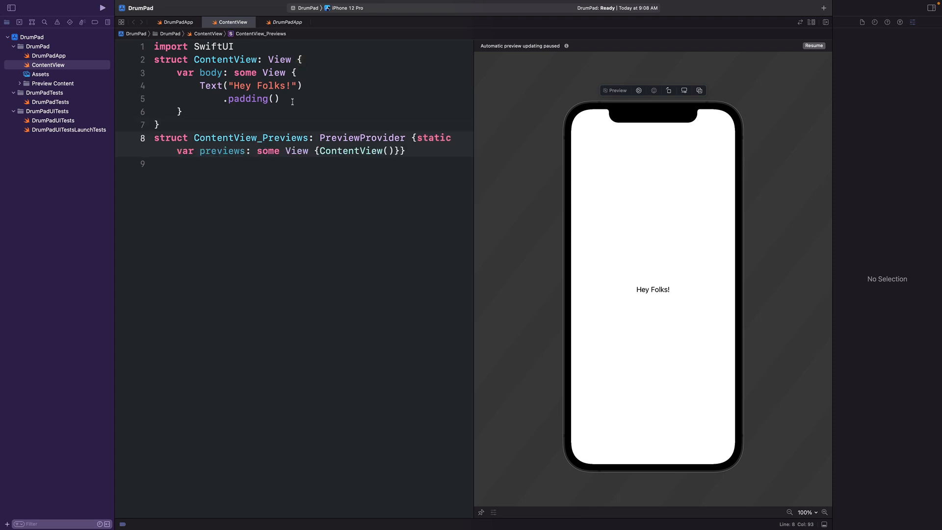
- Add an `import AudioKit` line to ContentView
text(import)
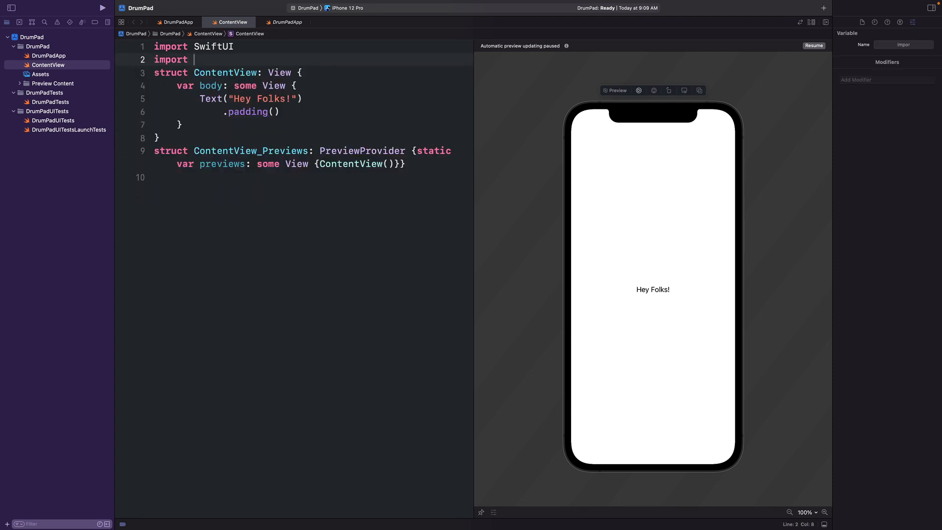
text(AudioKit)
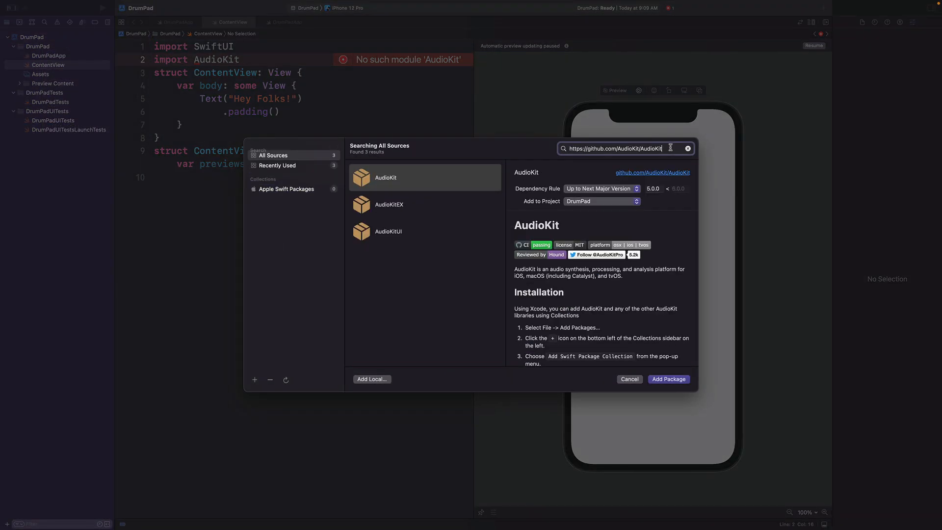
- Add the AudioKit 5.5.2 package as a DrumPad dependency
click(668, 378)
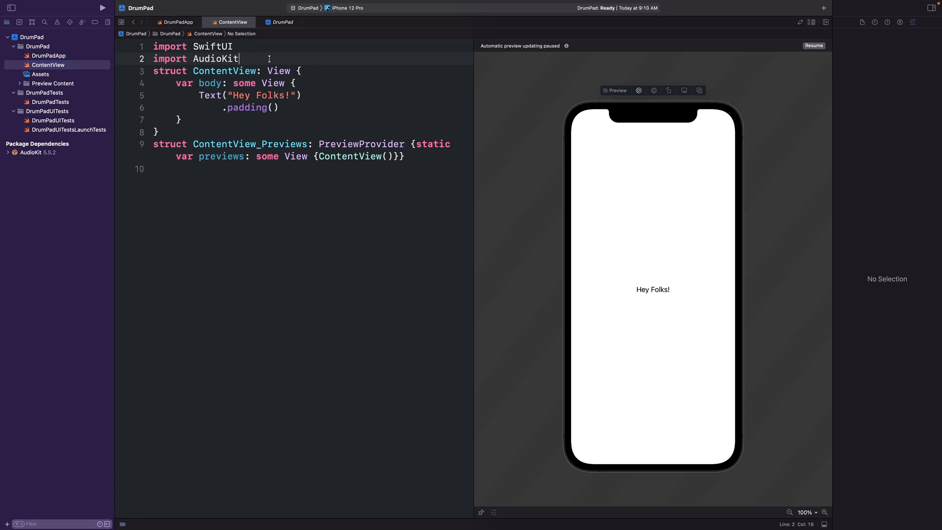
- Declare DrumClass as an ObservableObject with an AudioEngine and an AppleSampler instrument
text(class DrumClass: ObservableObject {)
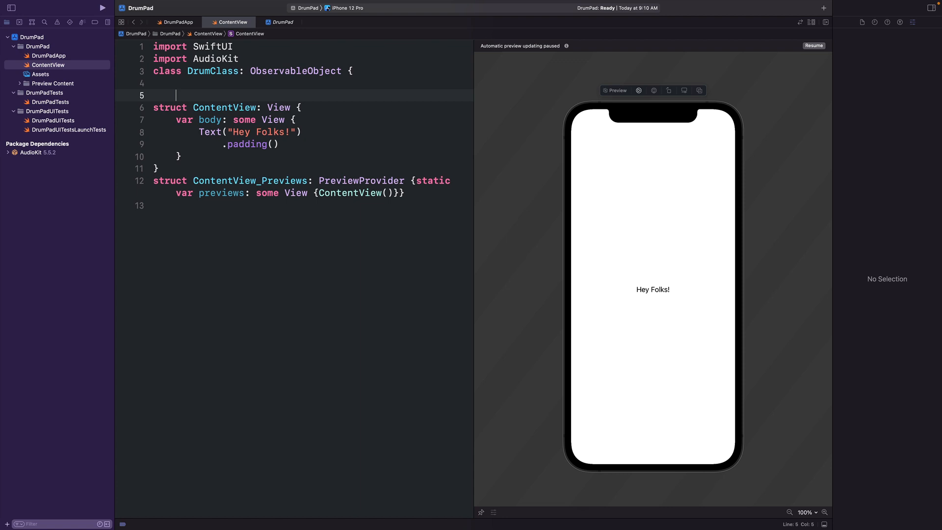
text(let)
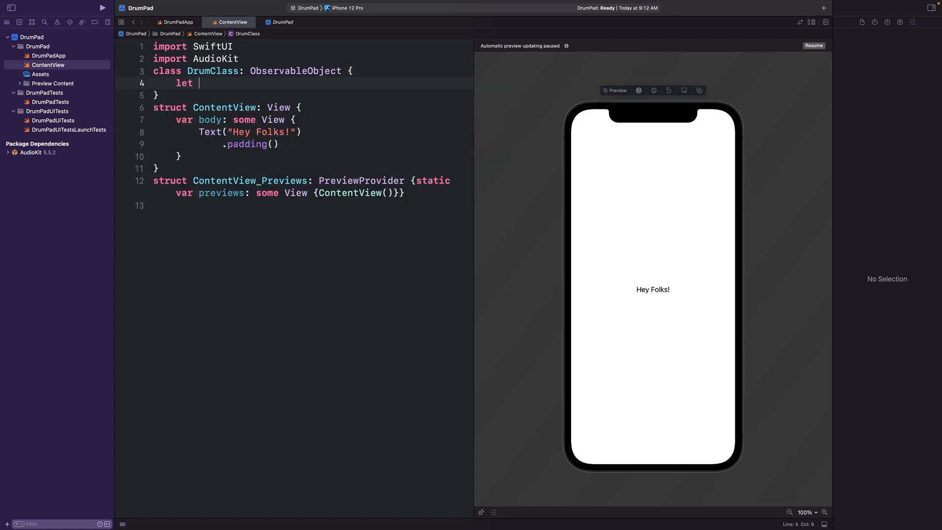
text(engine =)
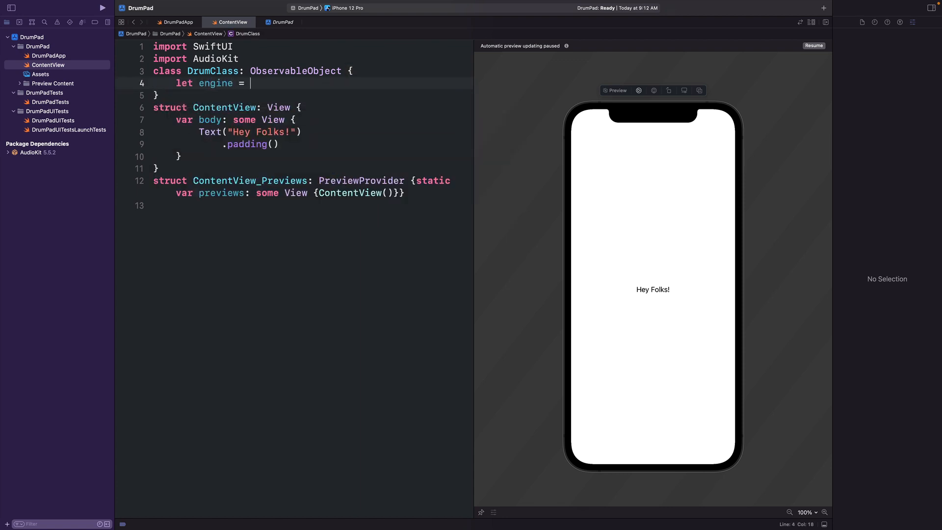
text(AudioEngine()
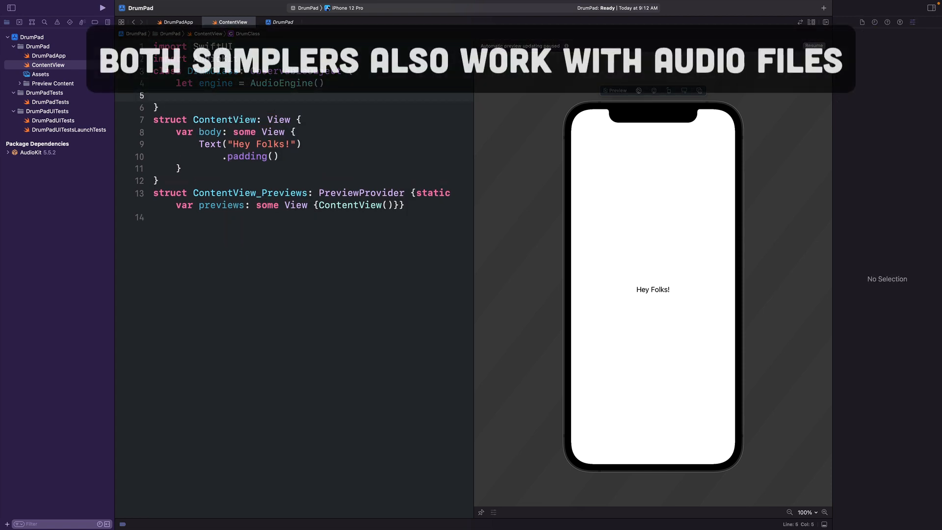
text(var instrument =)
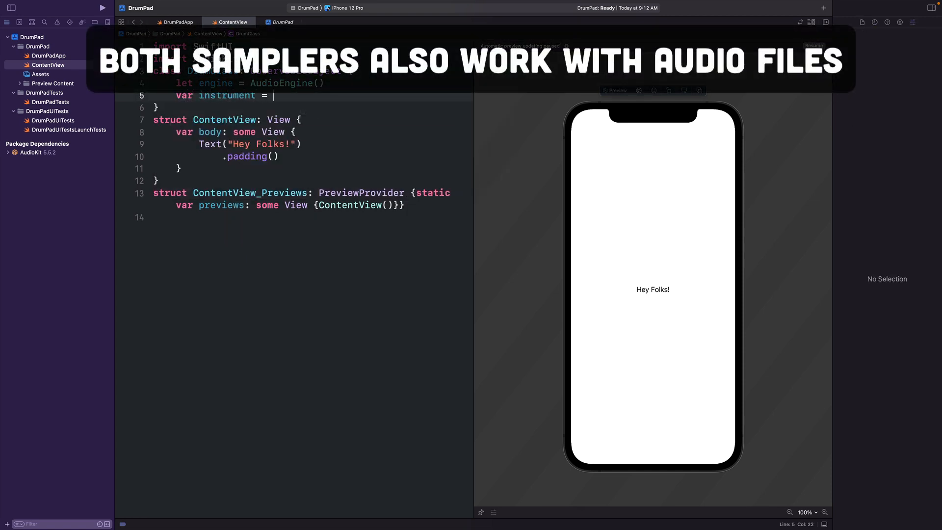
text(AppleSampler())
text(init() {)
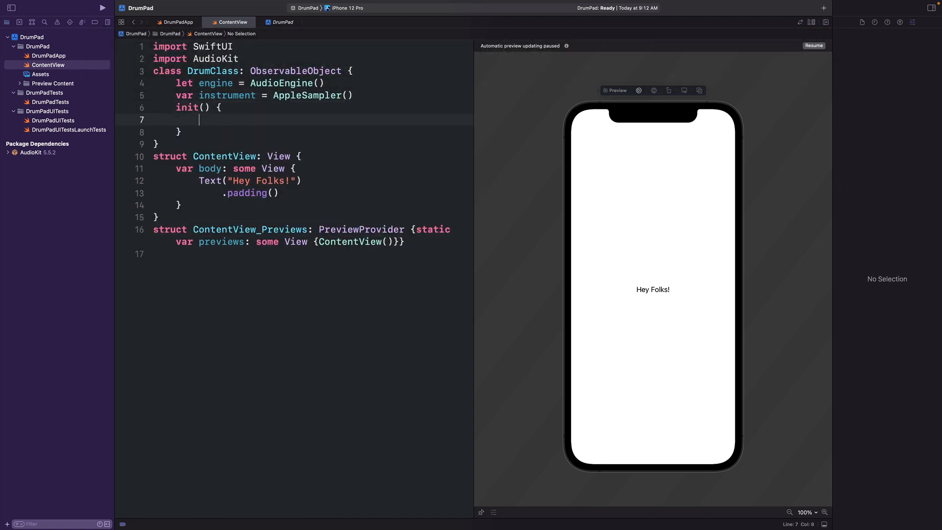
- In init, route the sampler to engine.output and start the engine with try?
text(engine.output = instrument)
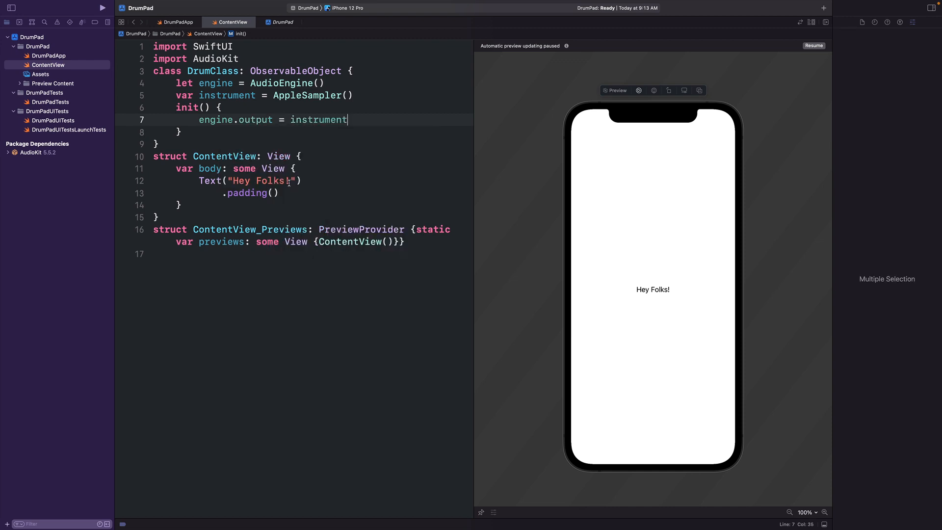
text(engine.start()
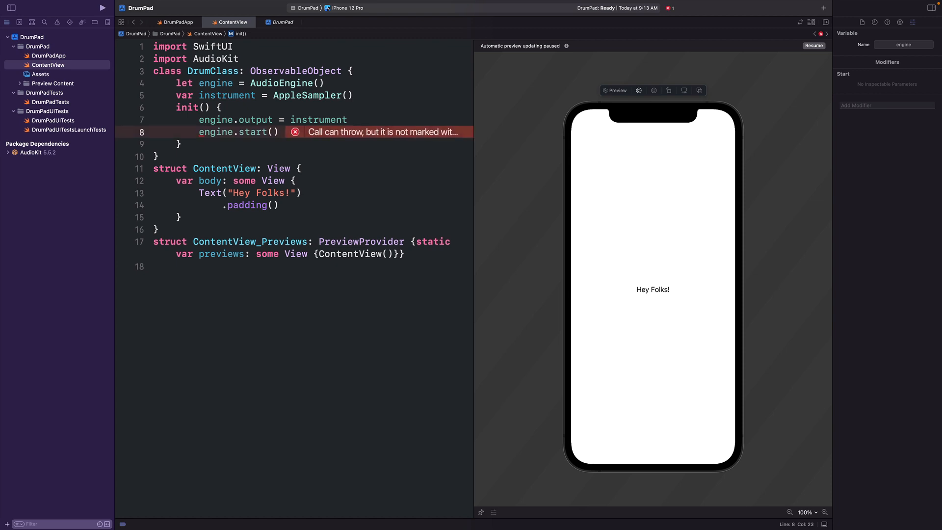
click(295, 132)
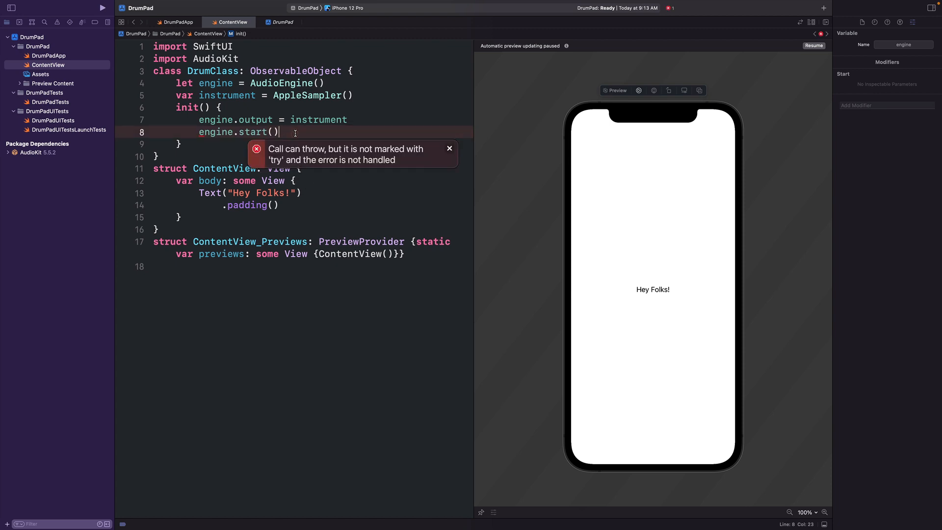
text(try?)
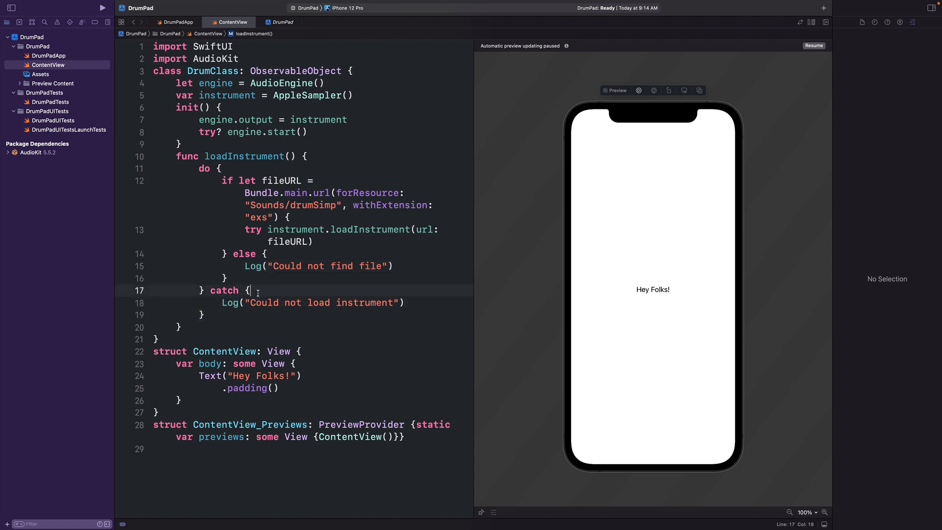
- Add the Sounds folder with drumSimp.exs to the DrumPad project
double_click(292, 205)
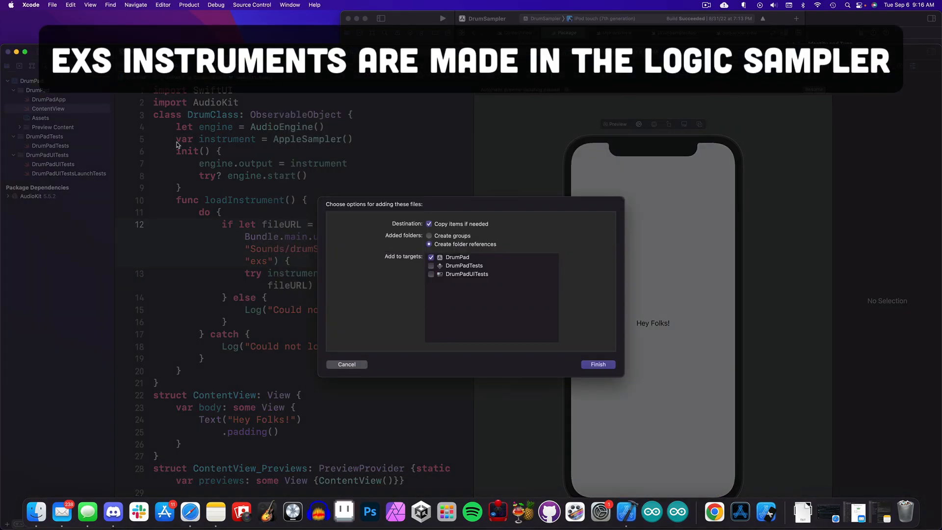
click(598, 364)
text(loadInstrument()
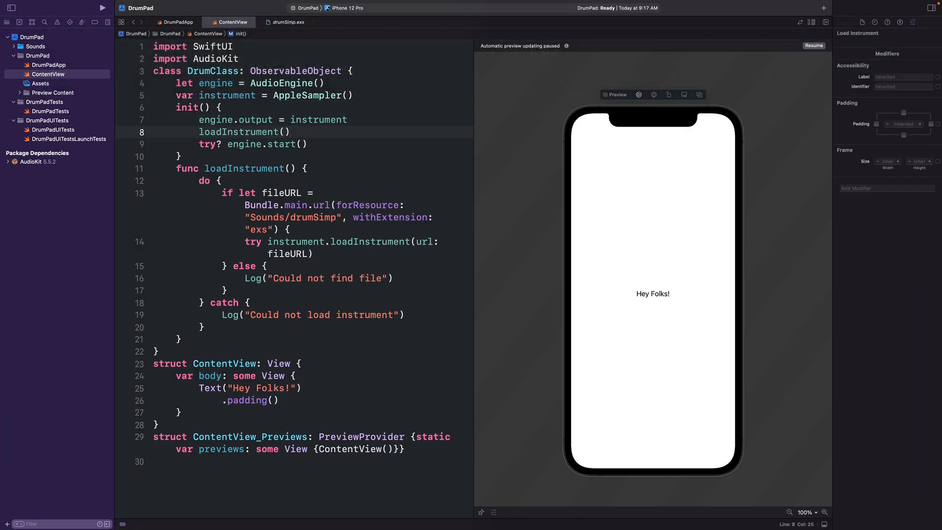
text(@StateObject var conductor = DrumClass())
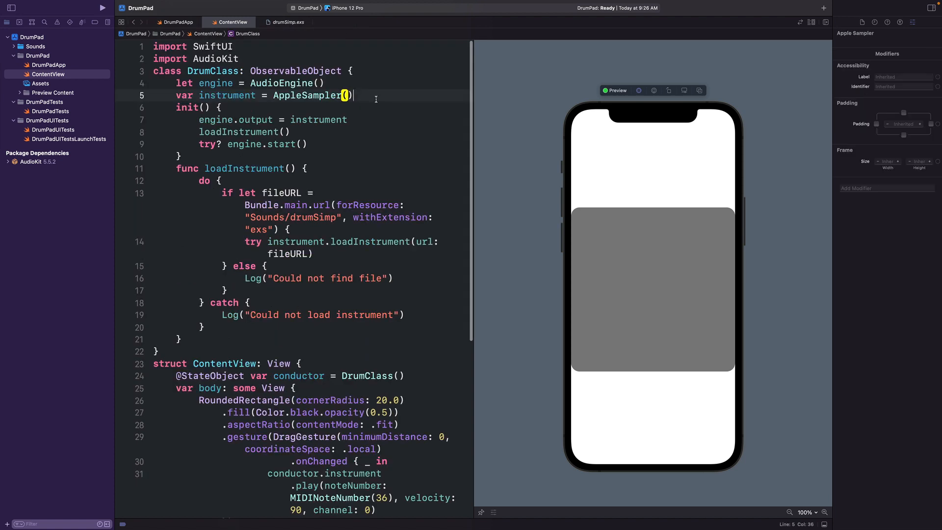
text(@Published var playing = false)
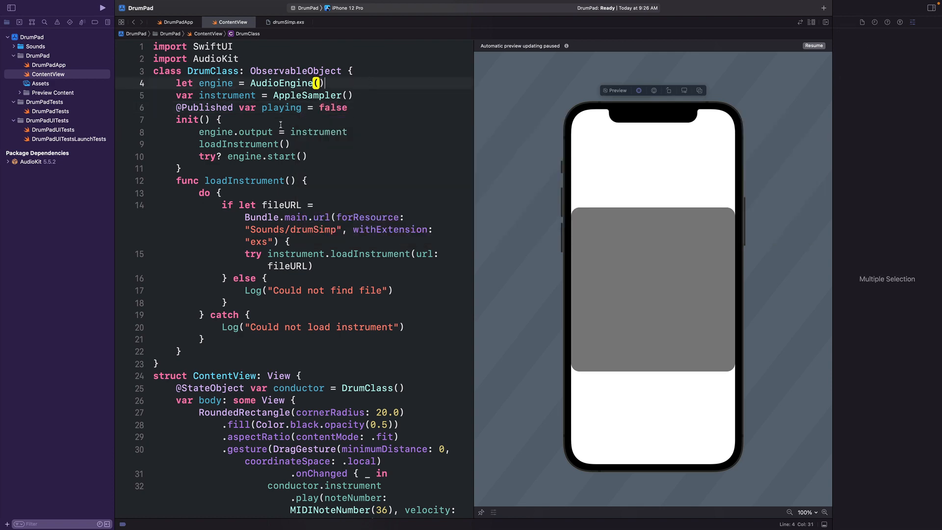
scroll(down, 3)
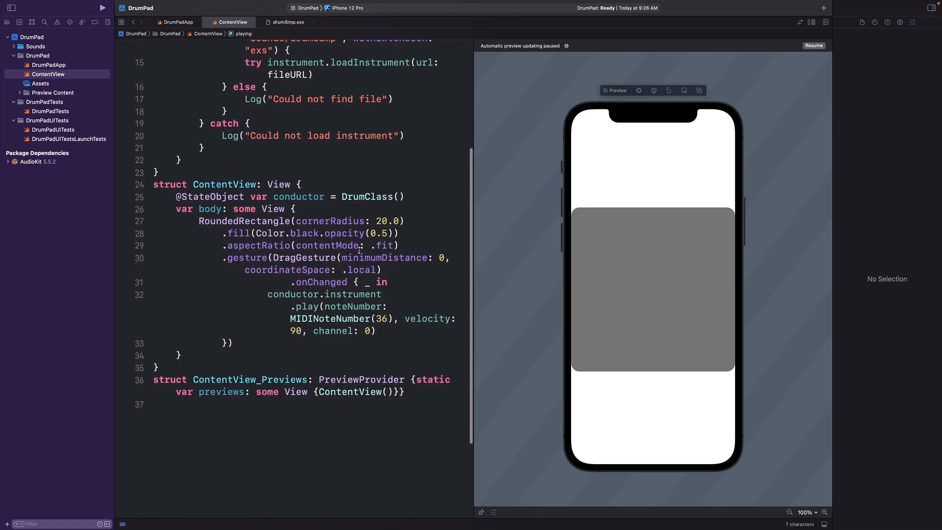
mouse_move(412, 282)
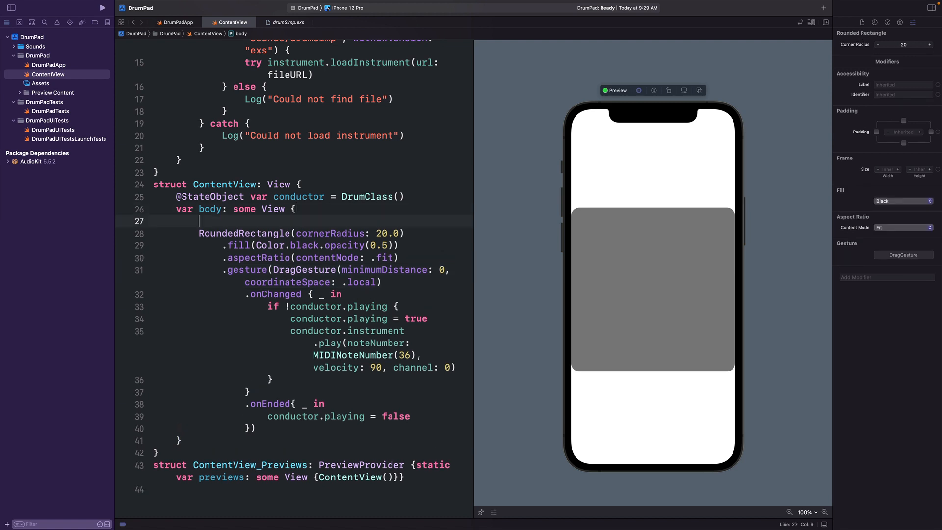
- Wrap the RoundedRectangle pad in an HStack
text(HStack{)
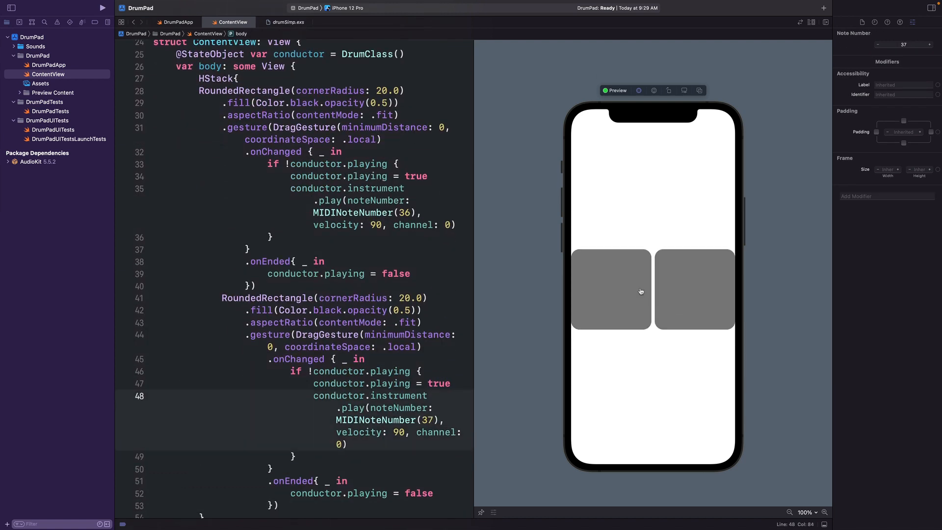
mouse_move(689, 288)
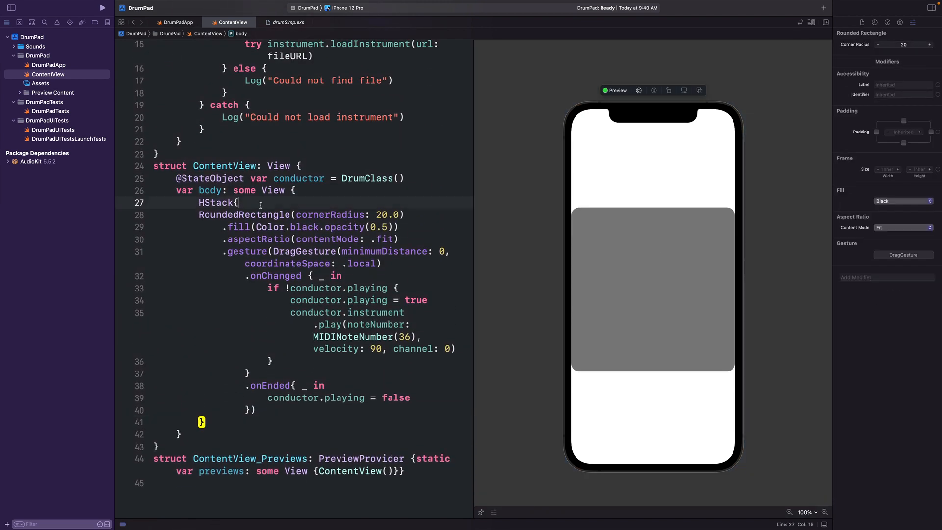
- Nest ForEach loops in VStack/HStack, with each pad playing note 36+y+(x*4)
text(ForEach(0..<4) { x in)
click(386, 337)
text(+x)
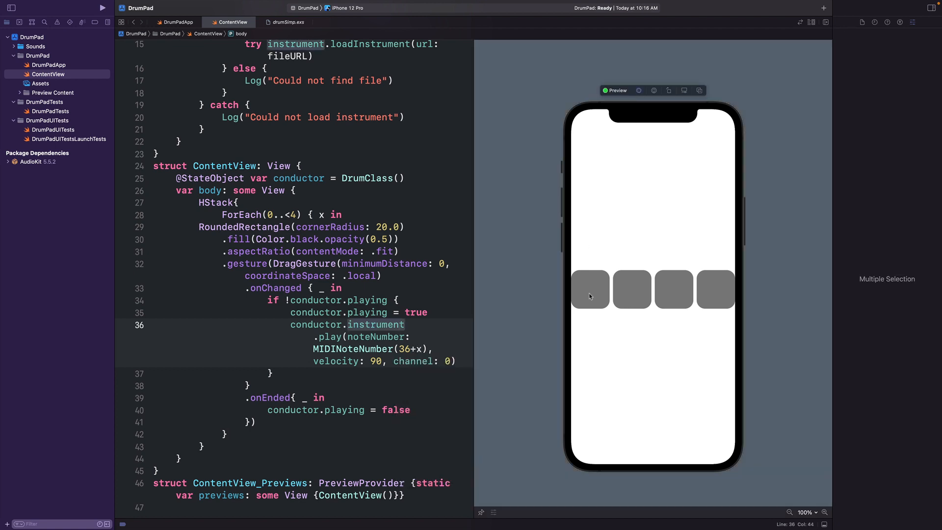
mouse_move(715, 290)
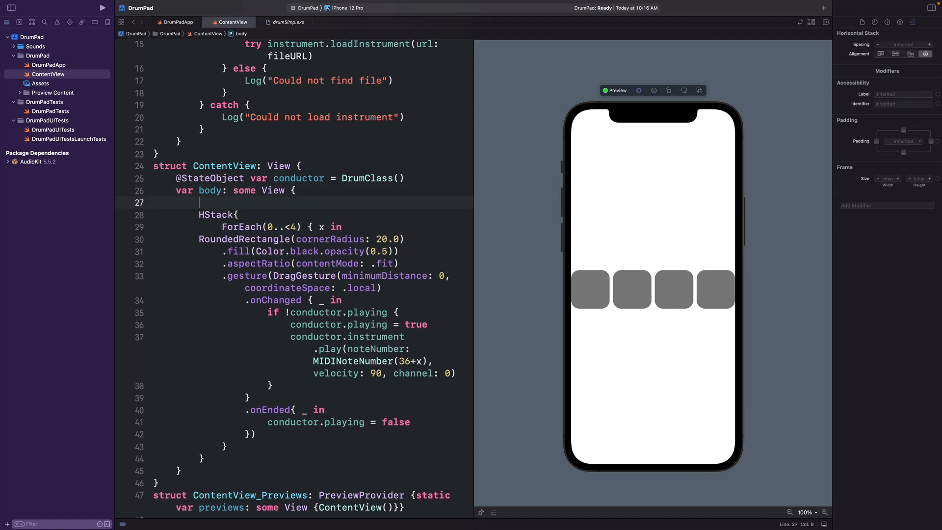
text(ForEach(0..<4) { x in)
click(374, 354)
text(y+)
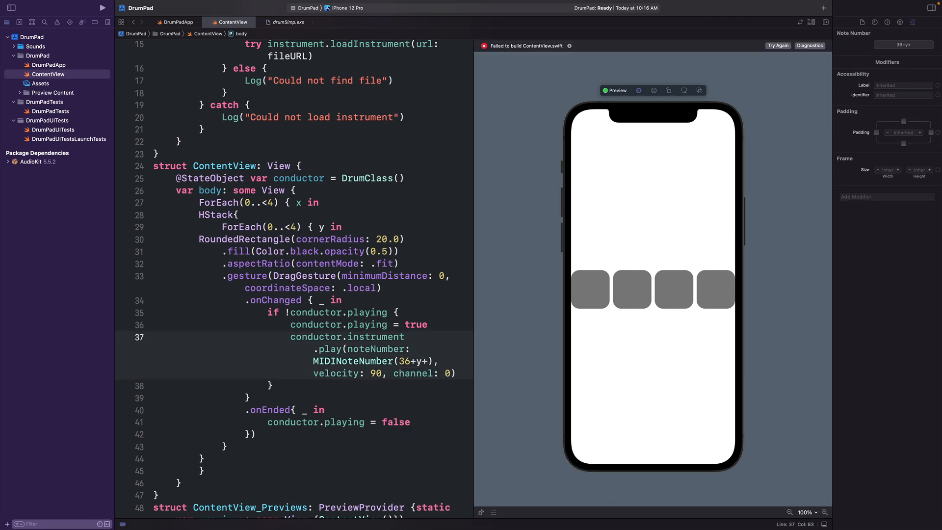
text((x*4))
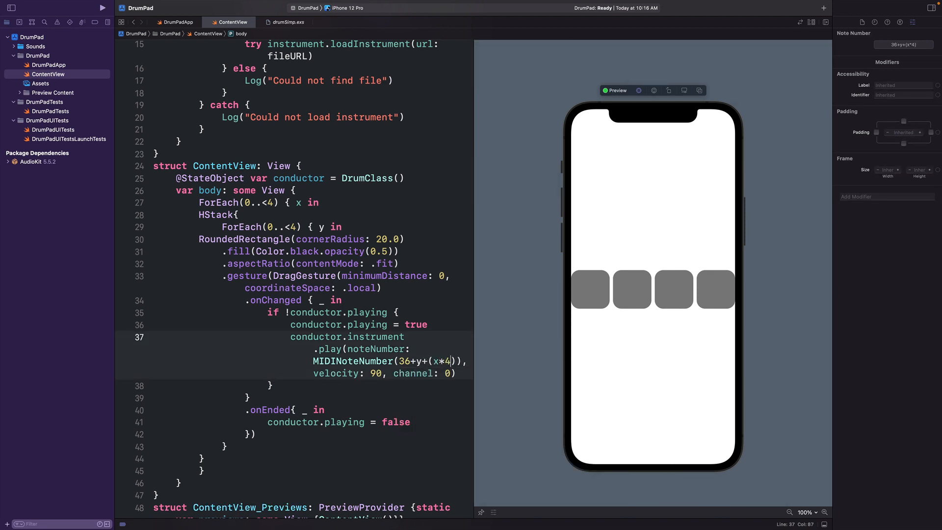
text(VStack{)
text(})
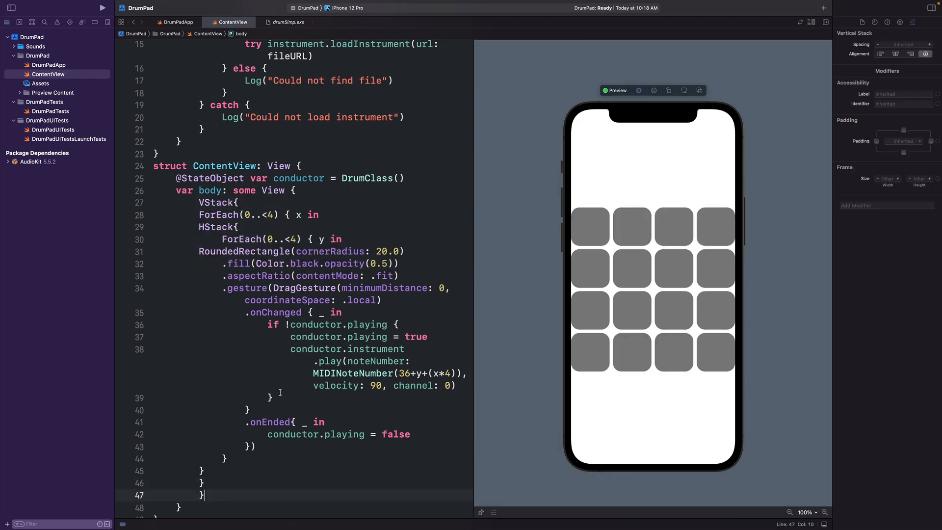
- Build and run DrumPad in the iPhone 12 Pro simulator
click(102, 8)
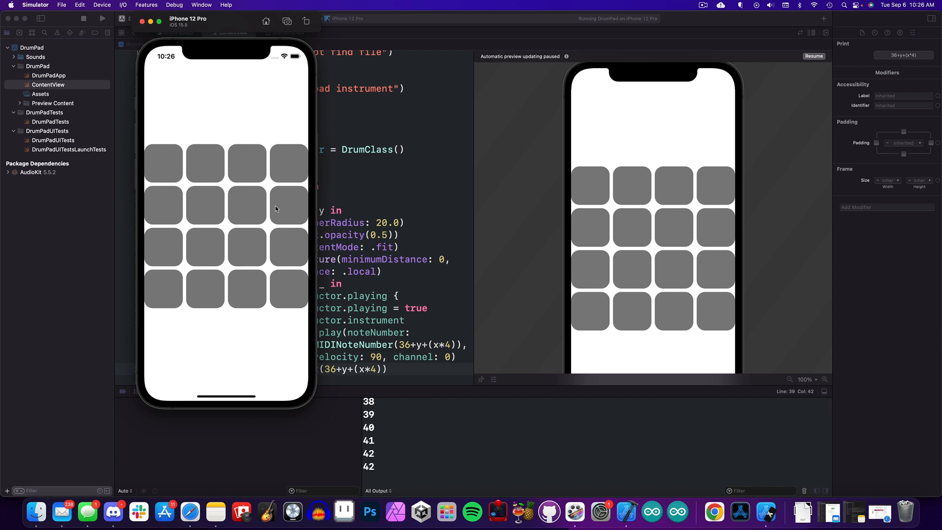
- Apply Structure > Re-Indent to the ContentView code, found through Help search 'ind'
click(314, 5)
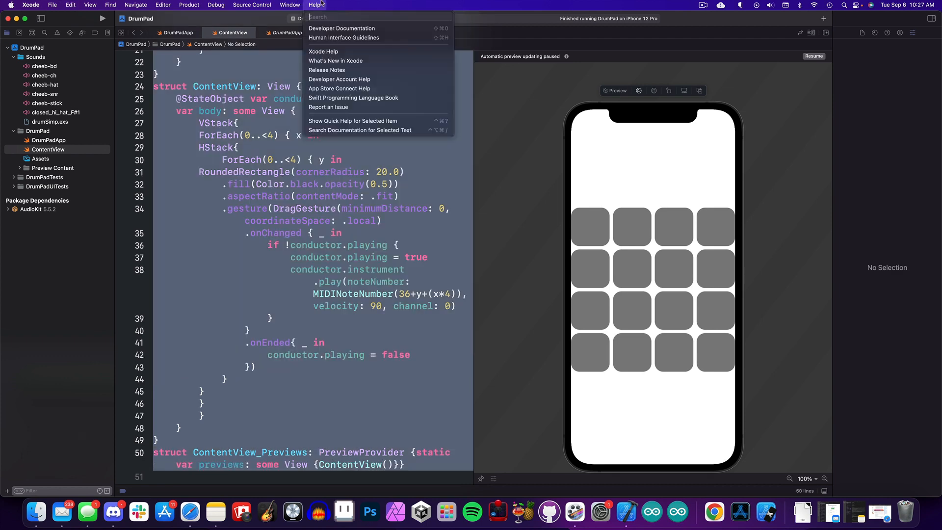
text(ind)
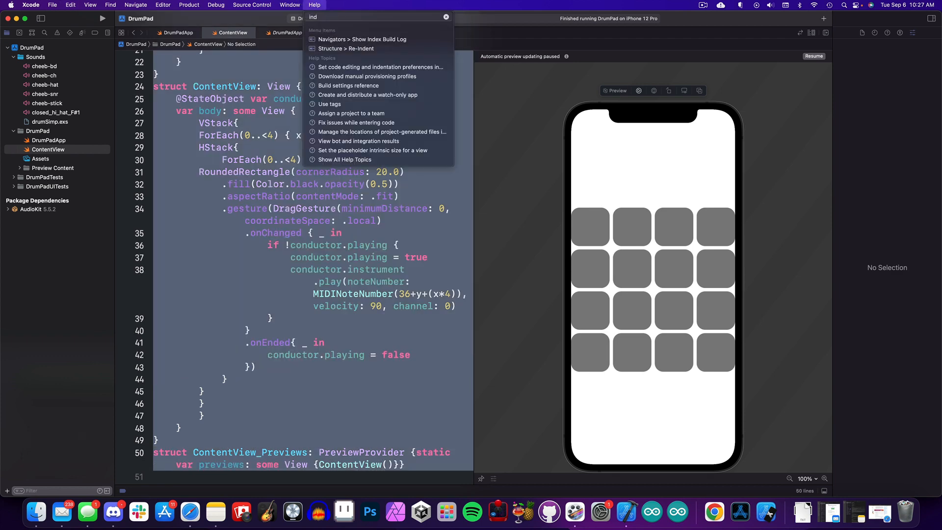
click(163, 5)
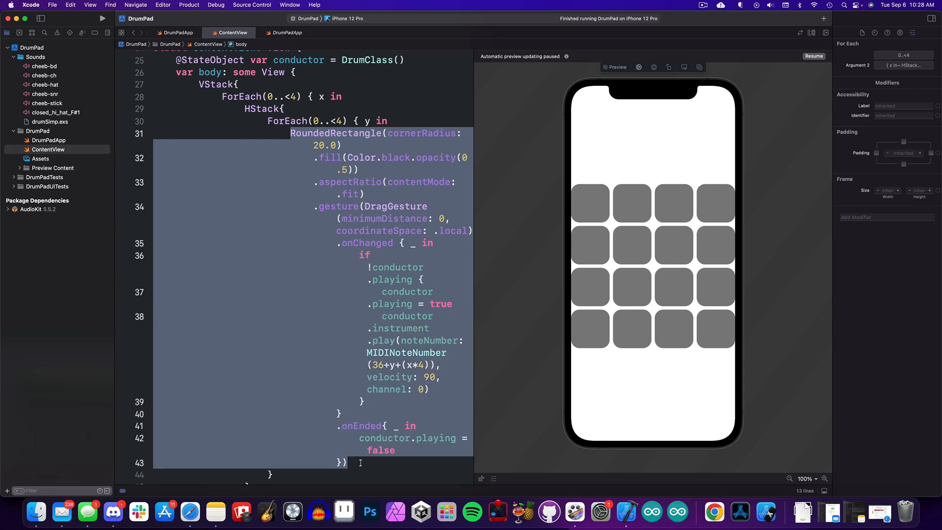
- Comment out the pad code and show DrumView(id:) pads displaying ids 0–15
key(Cmd+/)
text(Text("Hey Folks!"))
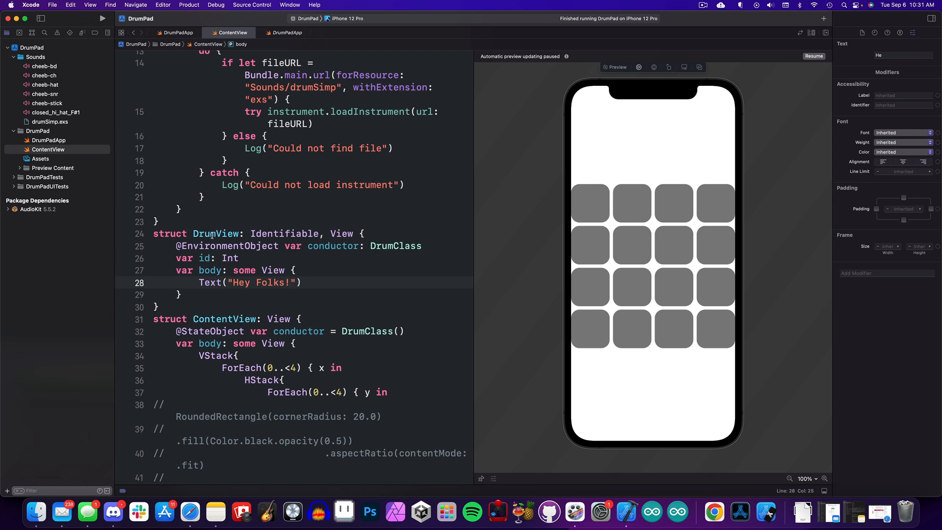
double_click(215, 234)
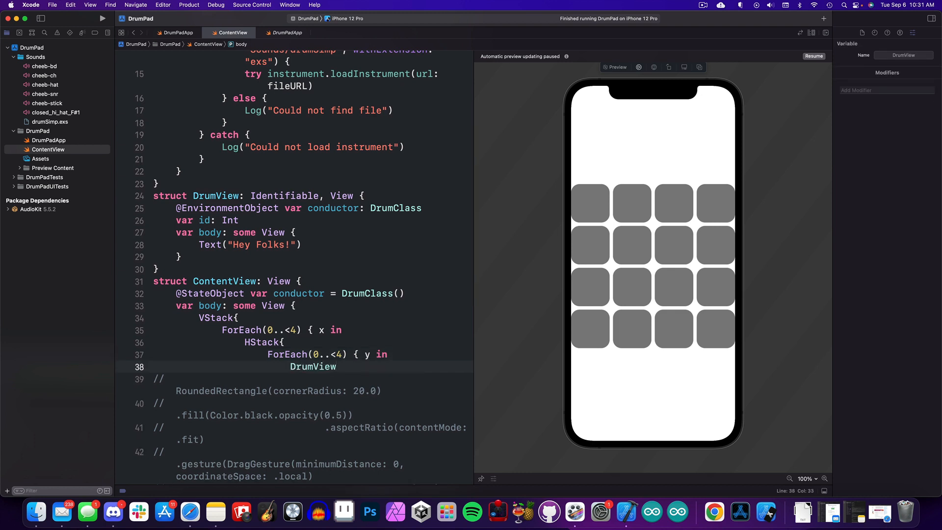
text((id: 0))
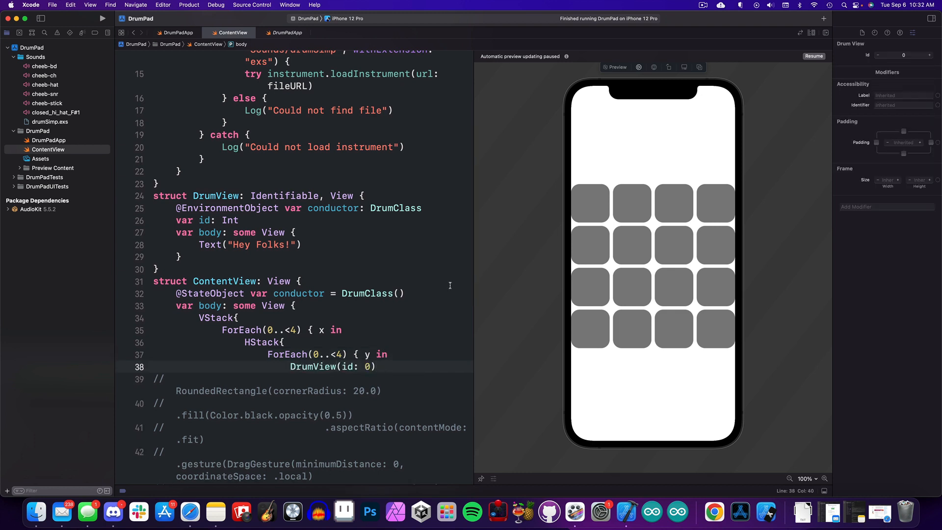
click(812, 56)
text(Text("\(id))
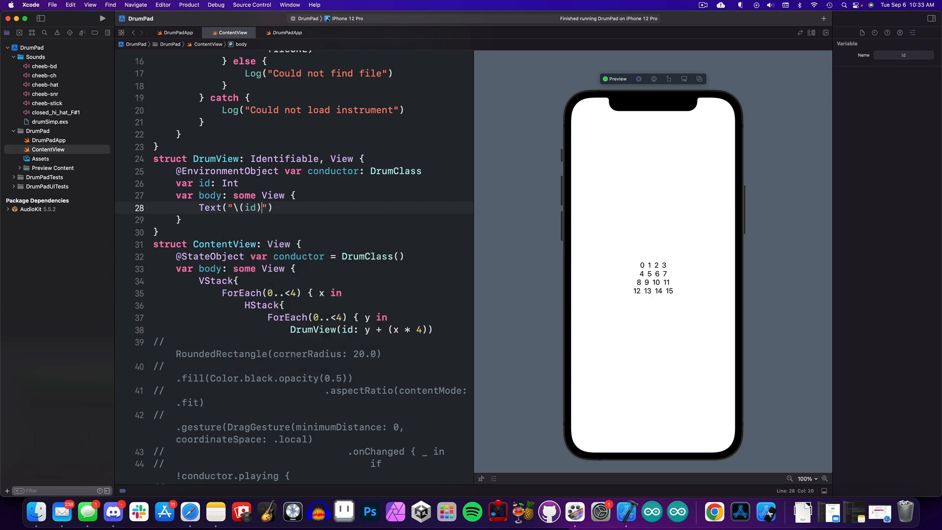
scroll(down, 3)
text(ind)
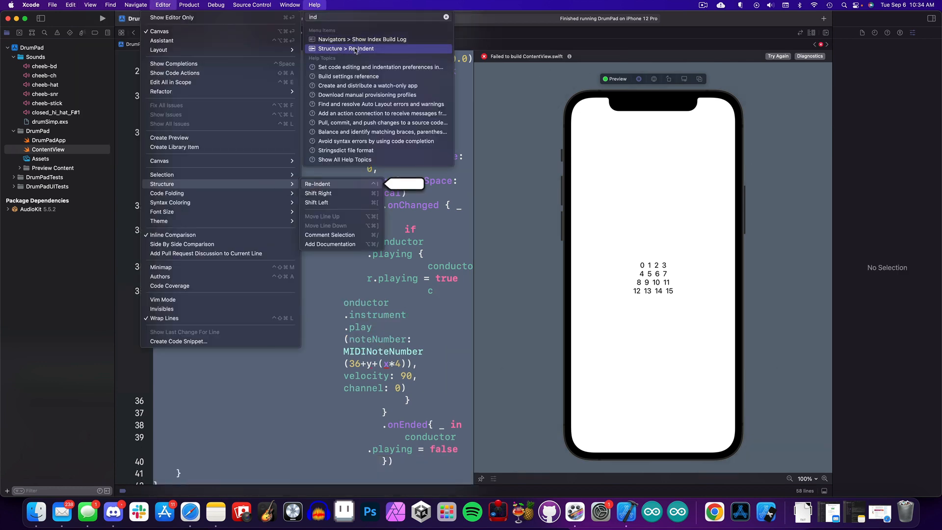
- Re-indent the code and rewrite the playing declaration so each pad uses playing[id]
click(317, 183)
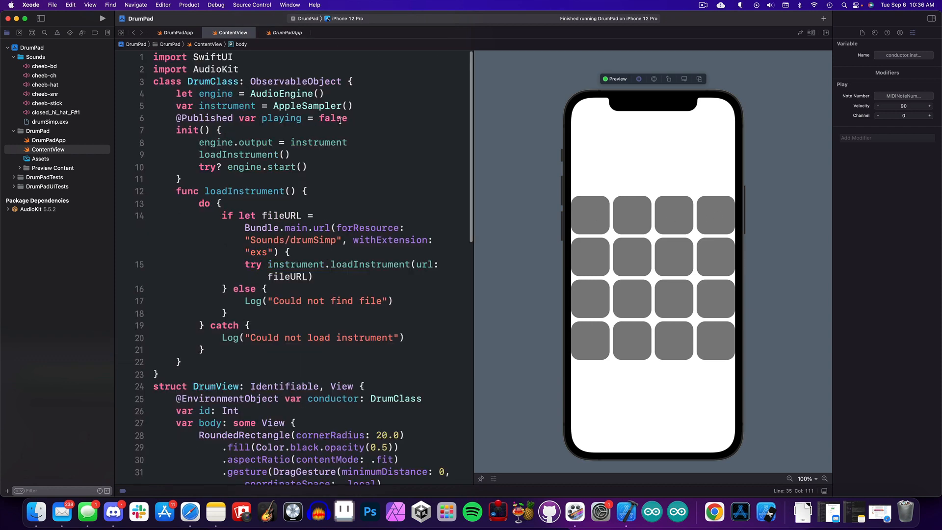
triple_click(260, 117)
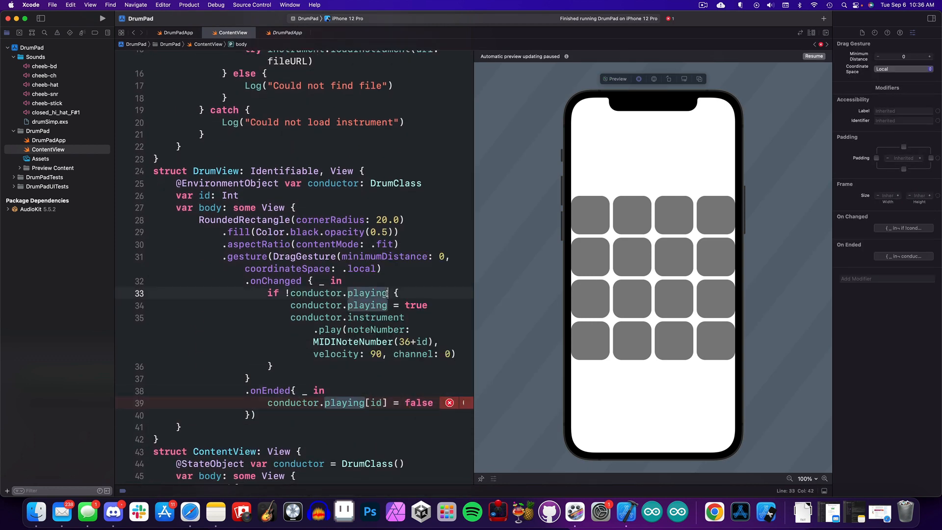
text([id])
text(let notes = [36,37,38,39,40,41,42,43,44,45,46,47,48,49,50,51])
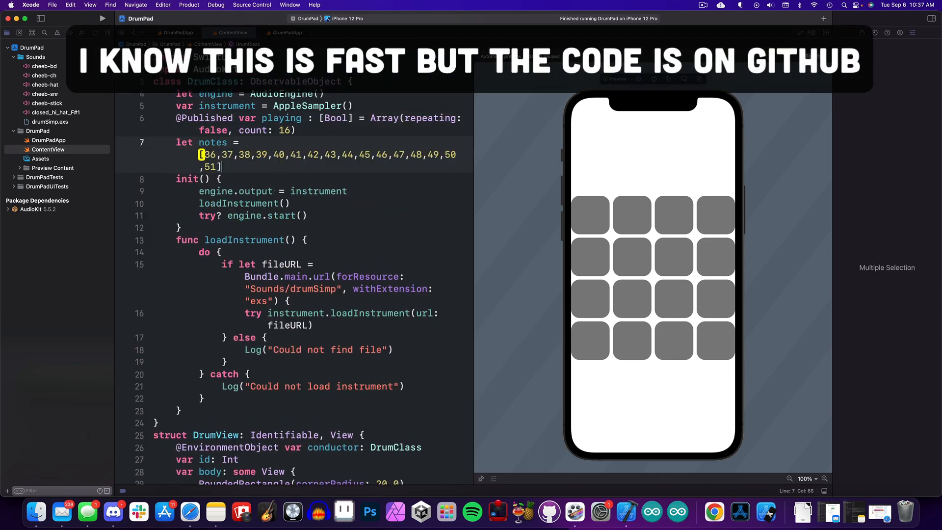
scroll(down, 3)
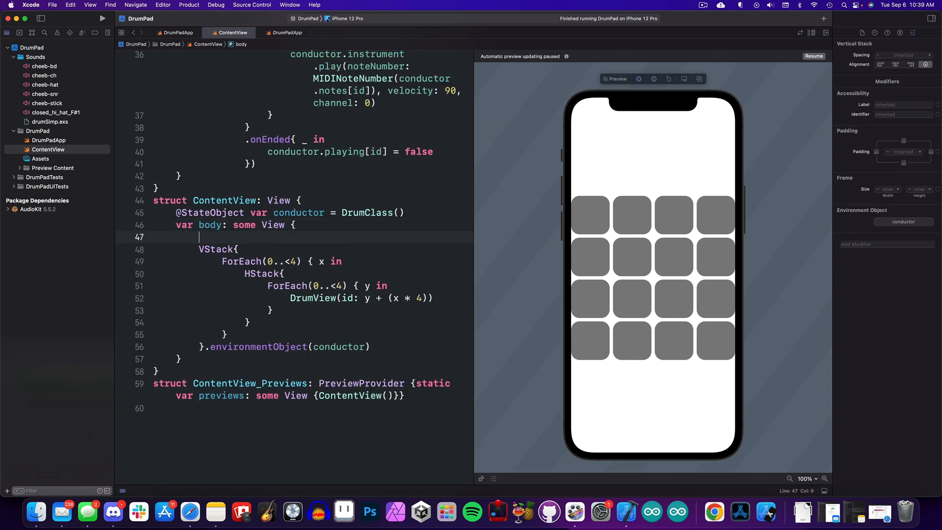
- Wrap the pad grid in a ZStack over a blue-to-black RadialGradient
text(ZStack {)
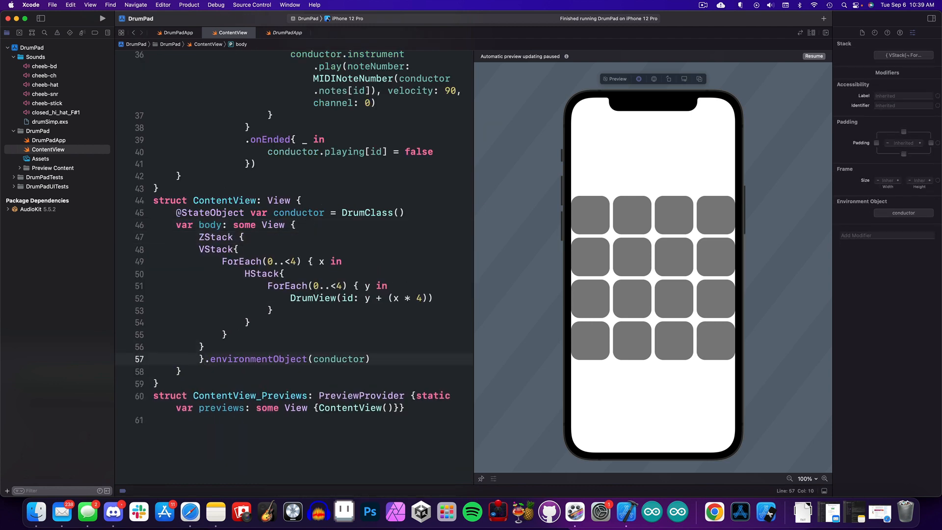
text(RadialGradient(gradient: Gradient(colors: [.blue.opacity(0.5), .black]), center: .center, startRadius: 2, endRadius: 650).edgesIgnoringSafeArea(.all))
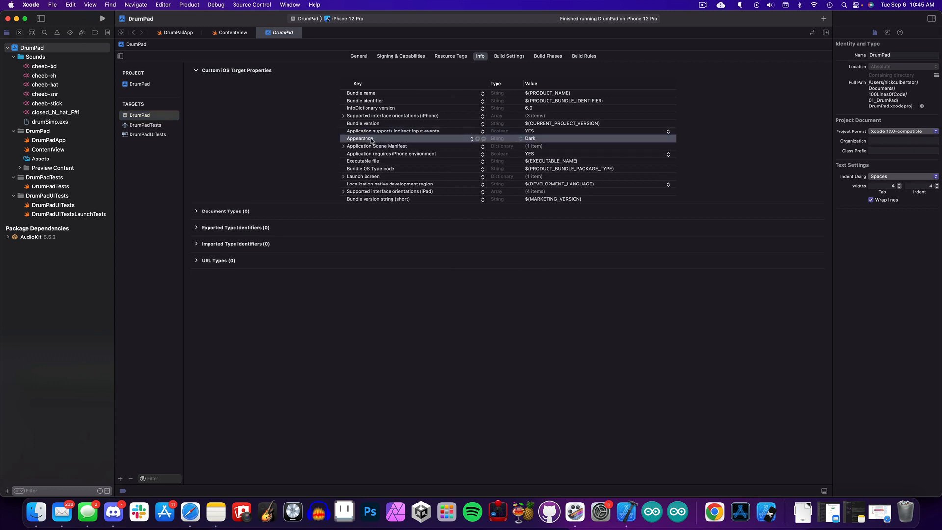
- In ContentView, add a names array of pad labels: KICK, CLOSED HI-HAT, SNARE, and more
click(232, 33)
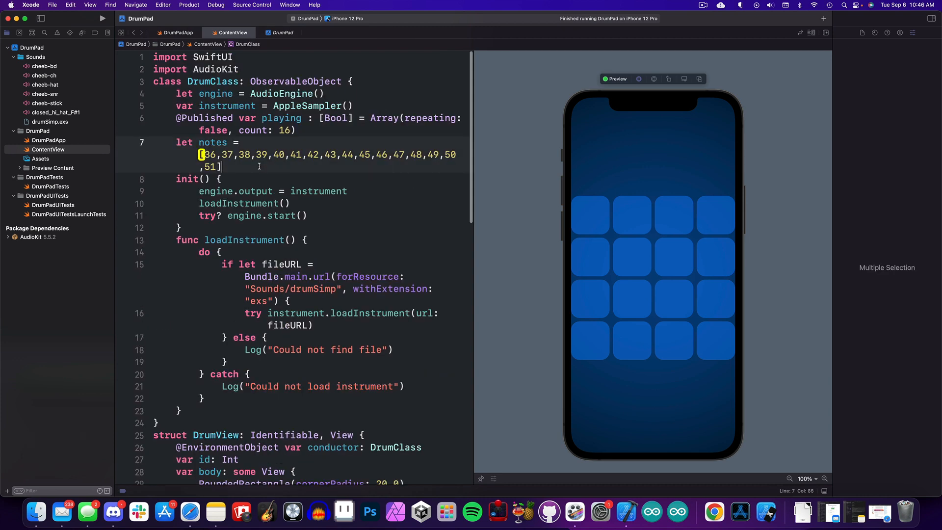
text(let names = ["KICK","CLOSED HI-HAT","SNARE","OPEN HI-HAT","RIM SHOT","CRASH","TOM I","TOM II","PAD I","PAD II","PAD III","PAD IV","PAD V","PAD VI","PAD VII","PAD VIII"])
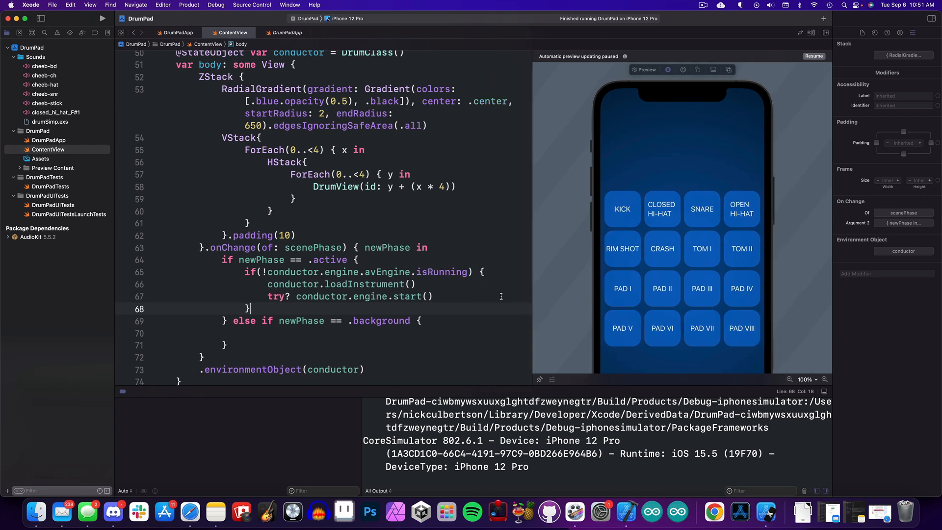
- Add conductor.engine.stop() for background, then review DrumPadApp's long-buffer, allowBluetooth audio session
text(conductor.engine.stop())
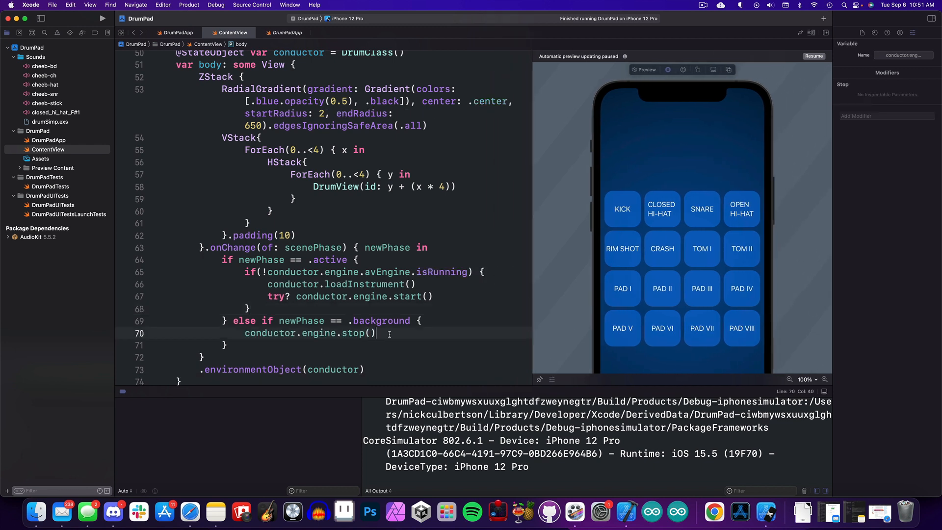
click(284, 32)
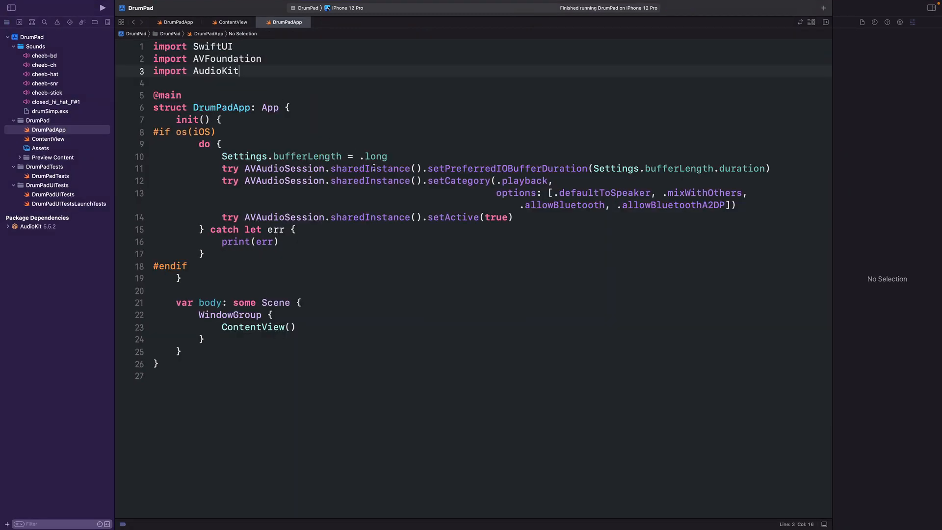
double_click(376, 156)
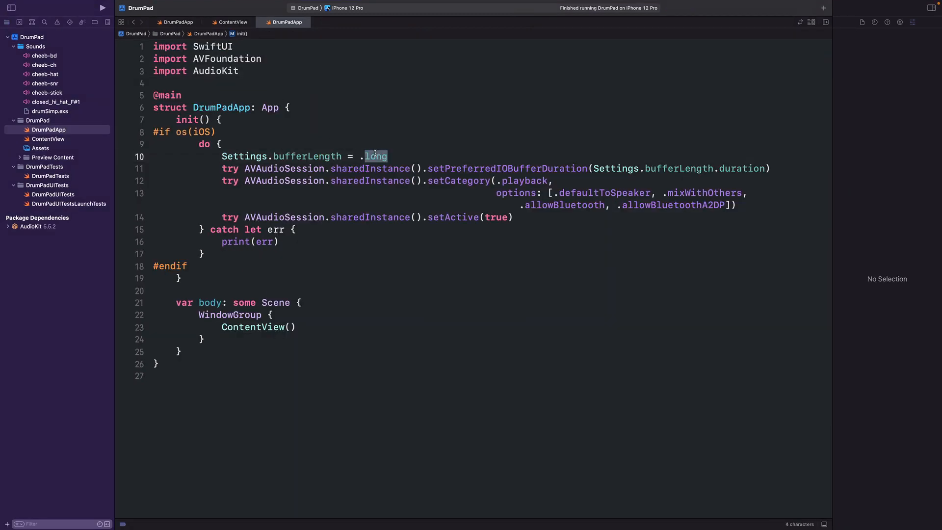
double_click(561, 205)
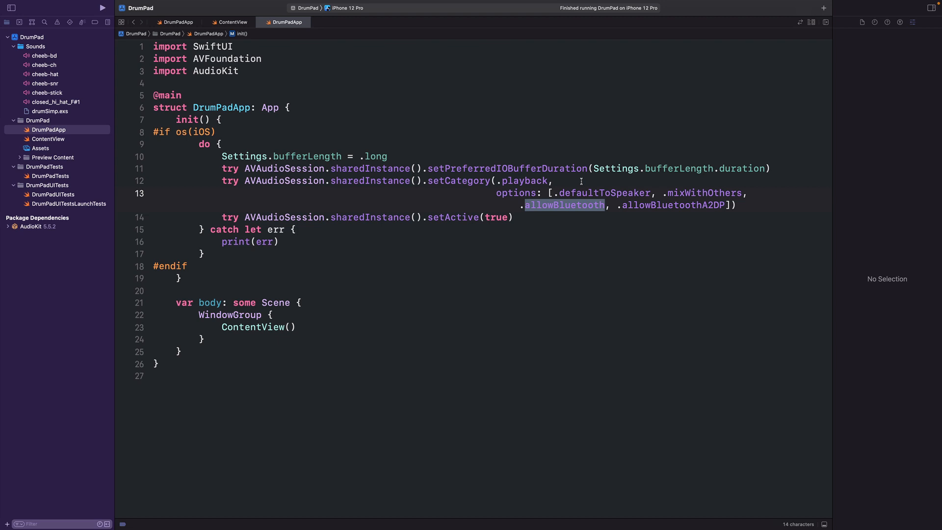
click(581, 181)
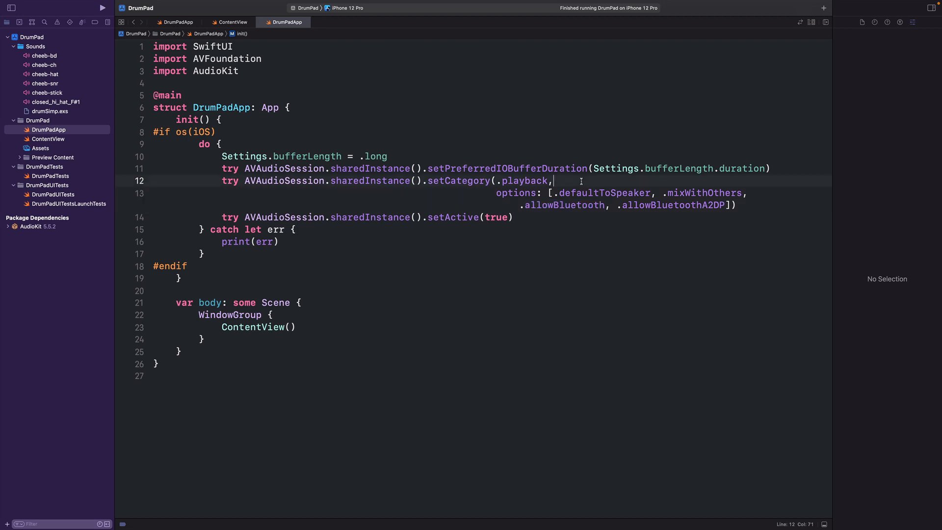
mouse_move(38, 49)
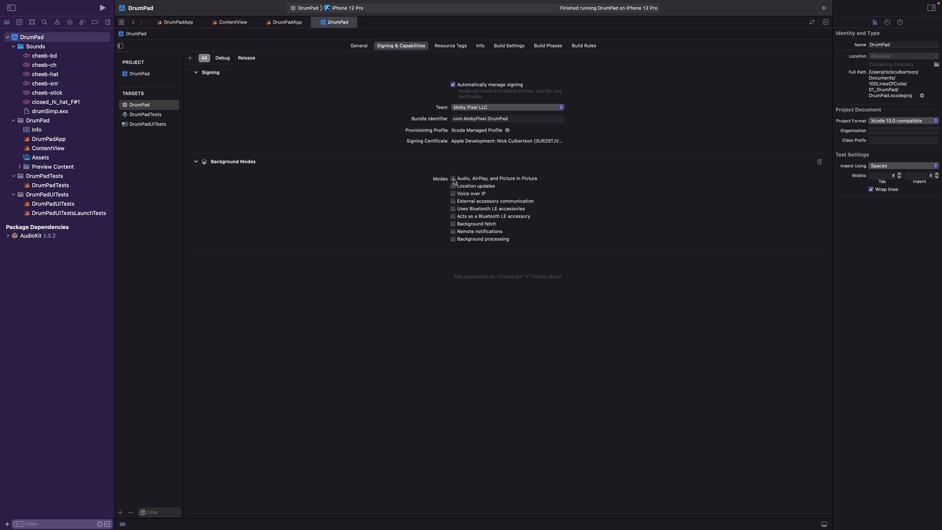
- Enable Audio background mode and add audio reload and interruption handling in ContentView
click(232, 22)
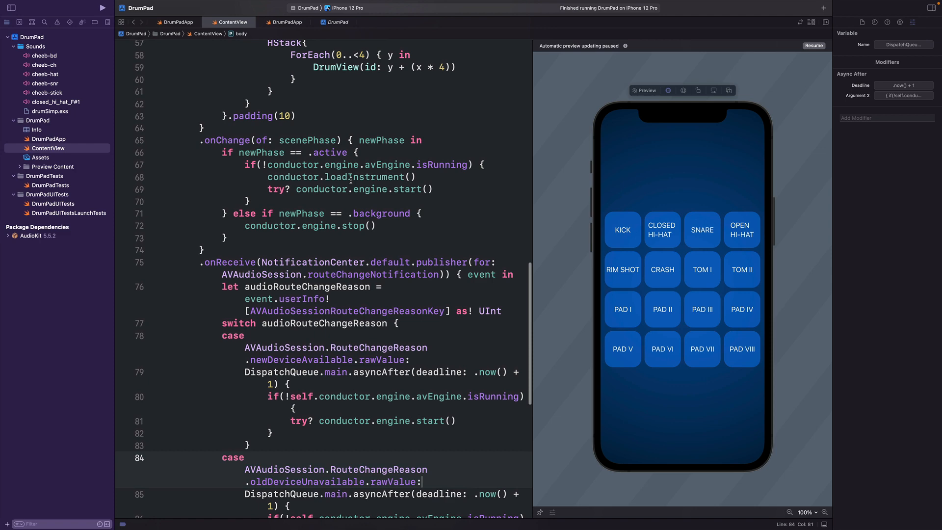
click(360, 152)
text(reloadAudio())
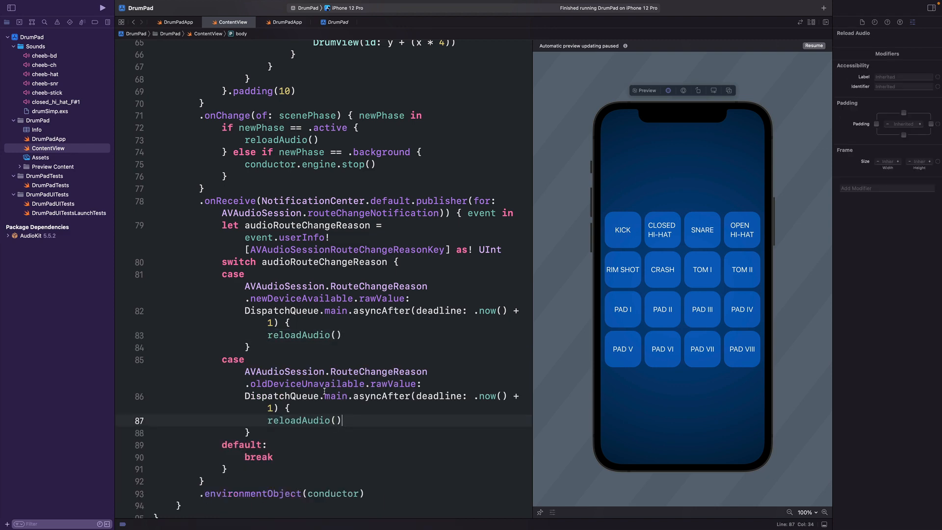
scroll(down, 3)
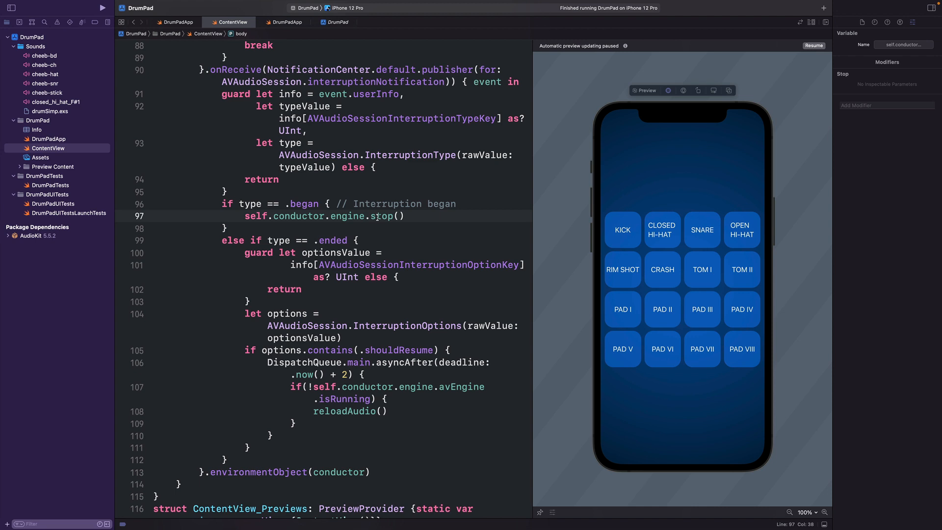
scroll(down, 3)
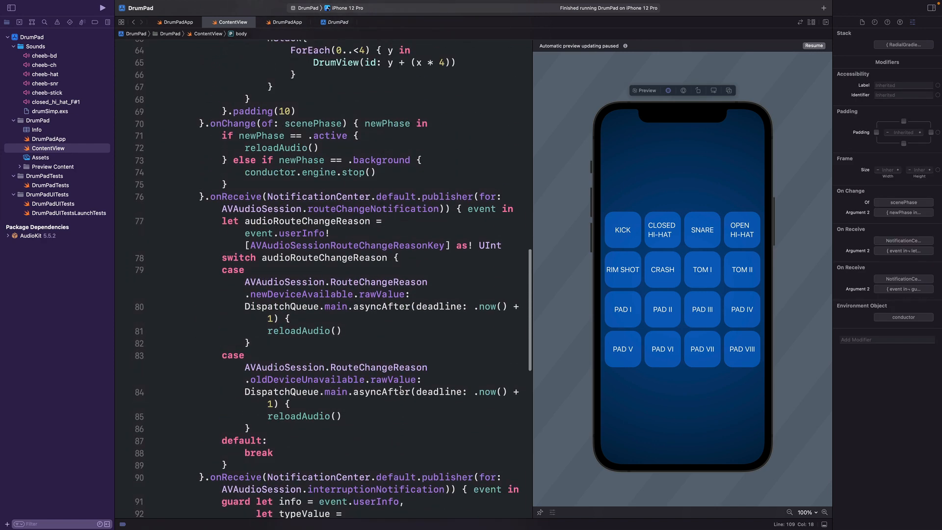
- Scroll through the code while condensing loadInstrument to try? and simplifying route-change handling
scroll(down, 3)
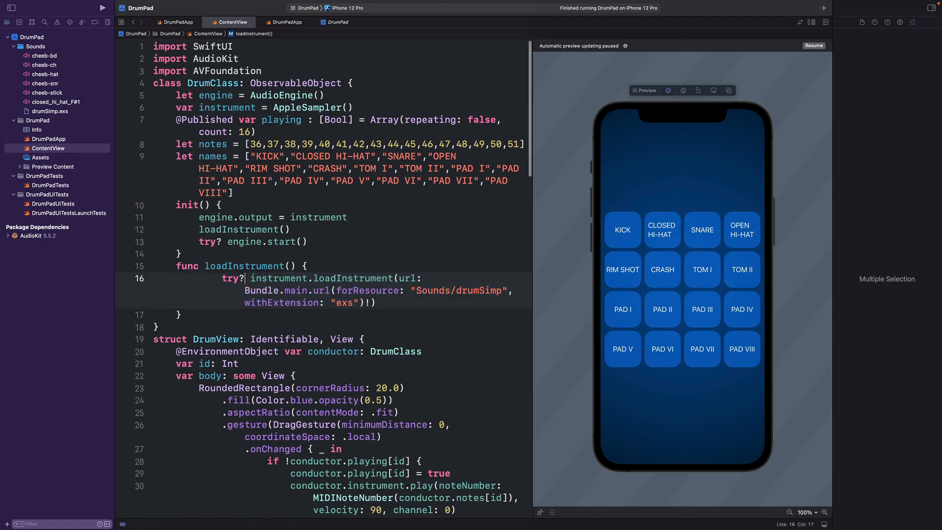
scroll(down, 3)
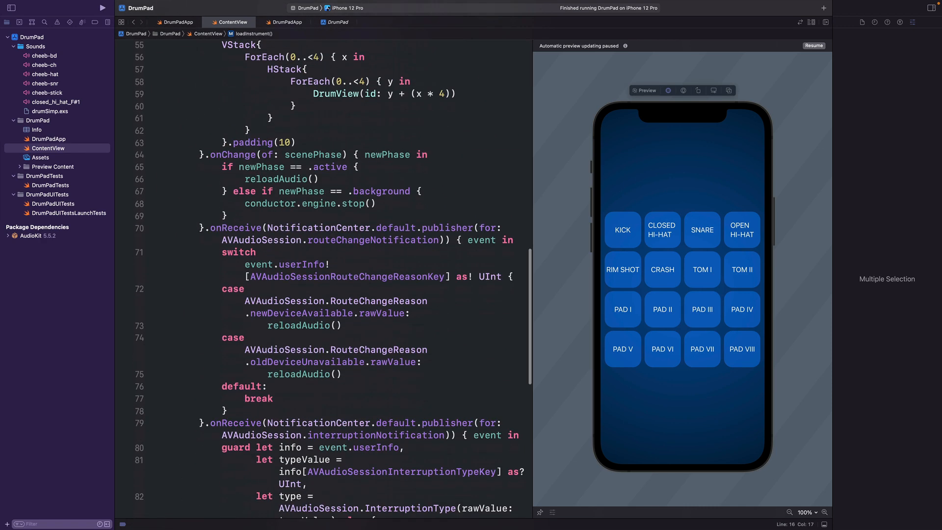
scroll(down, 3)
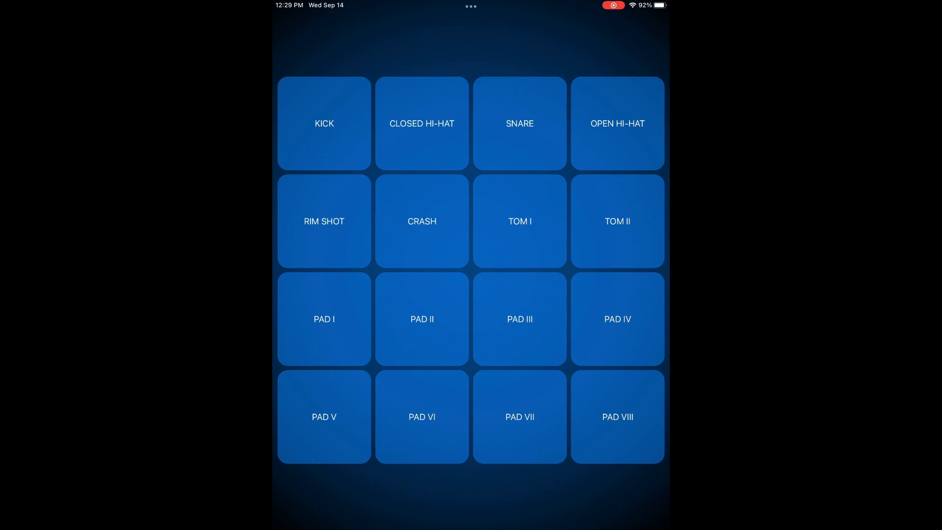
- Tap several pads on the iPad, including CLOSED HI-HAT, PAD I, PAD II and PAD VI
click(421, 123)
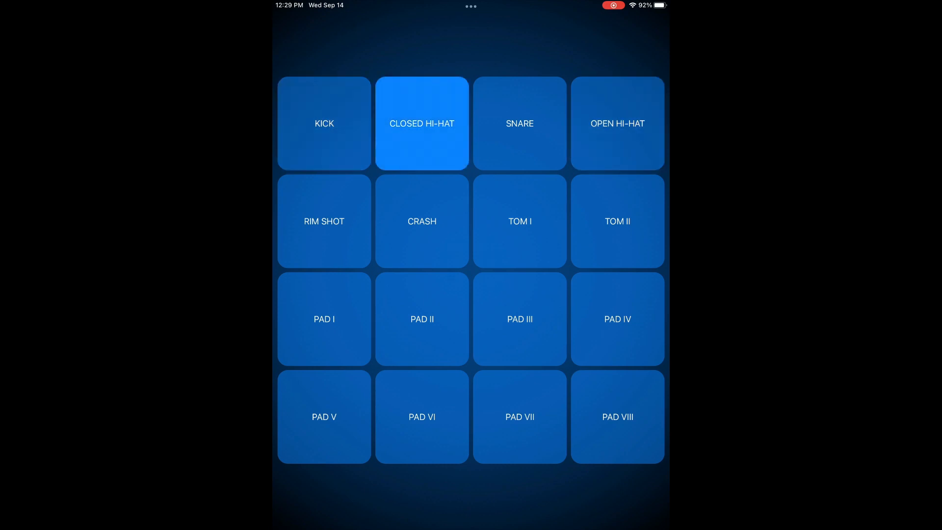
click(520, 417)
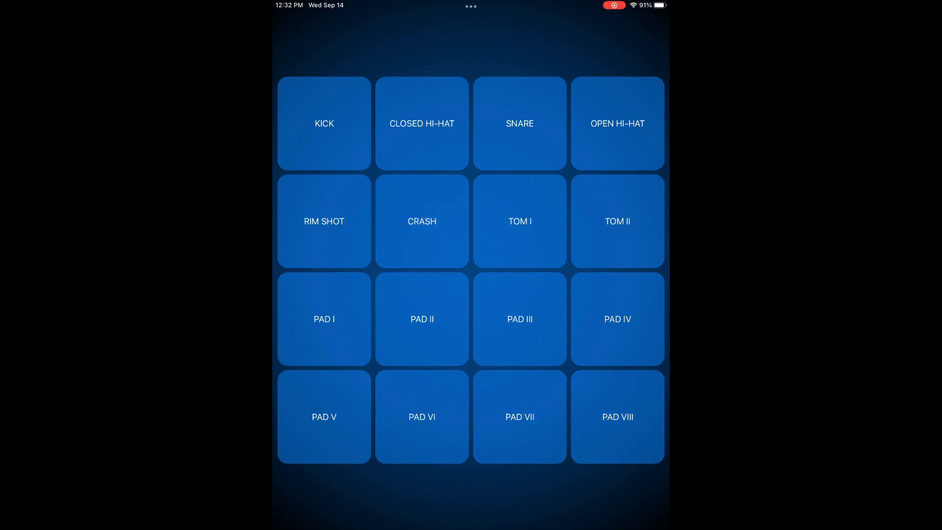
click(324, 318)
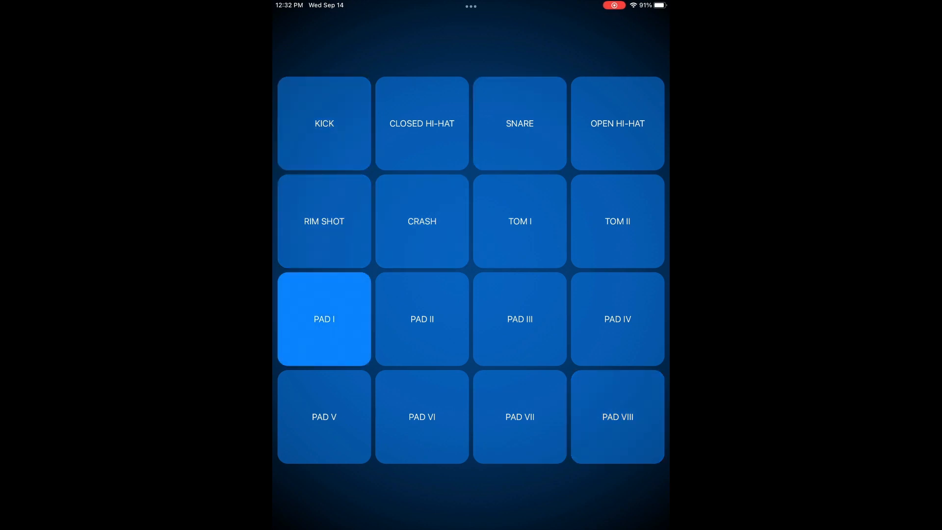
click(421, 319)
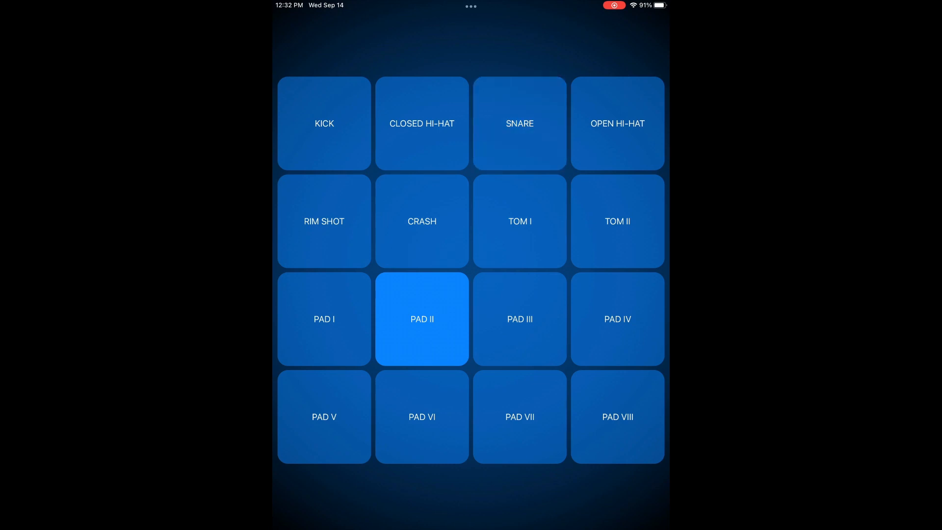
click(422, 416)
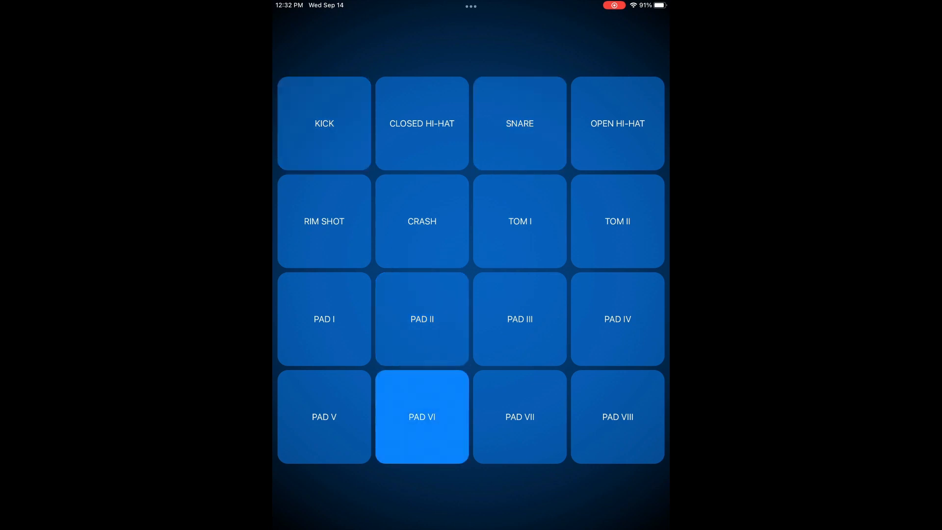
click(422, 416)
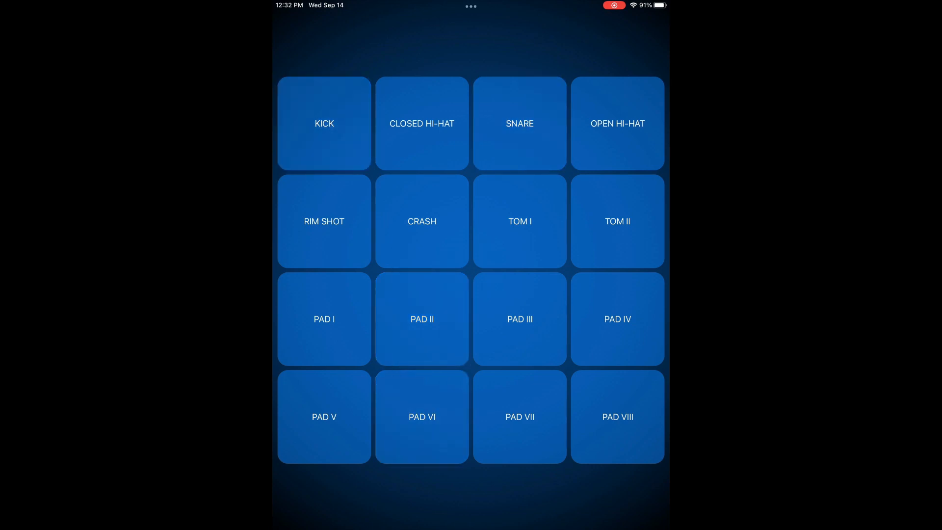